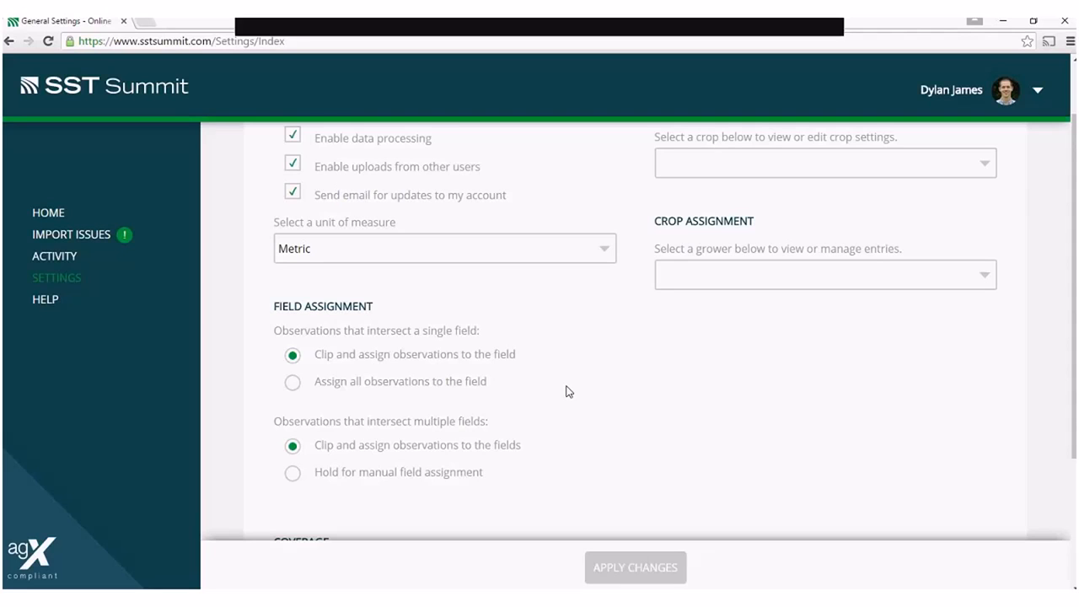
pyautogui.moveTo(769, 386)
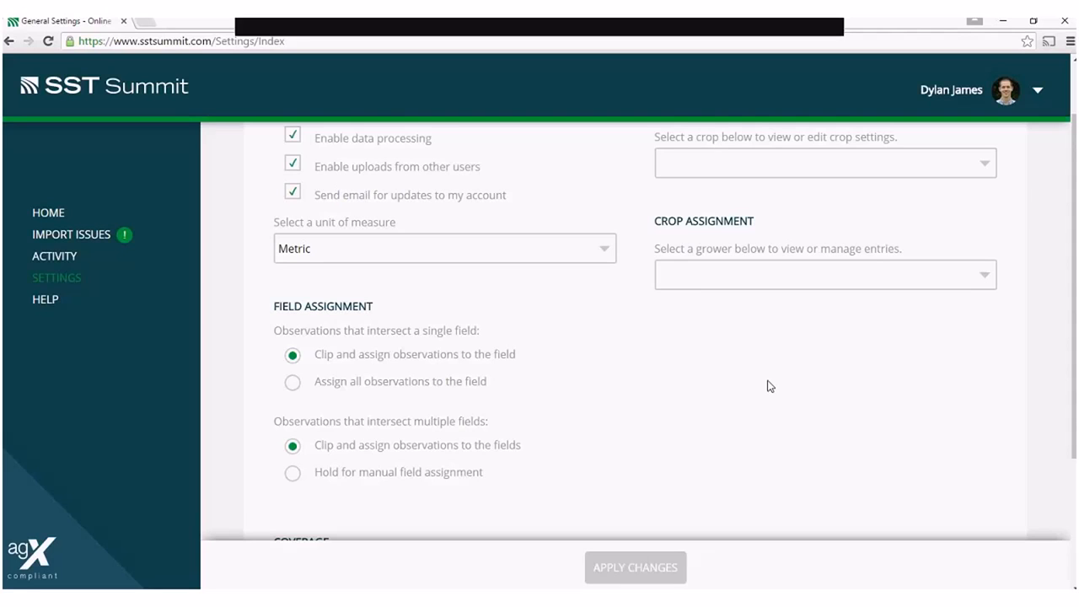